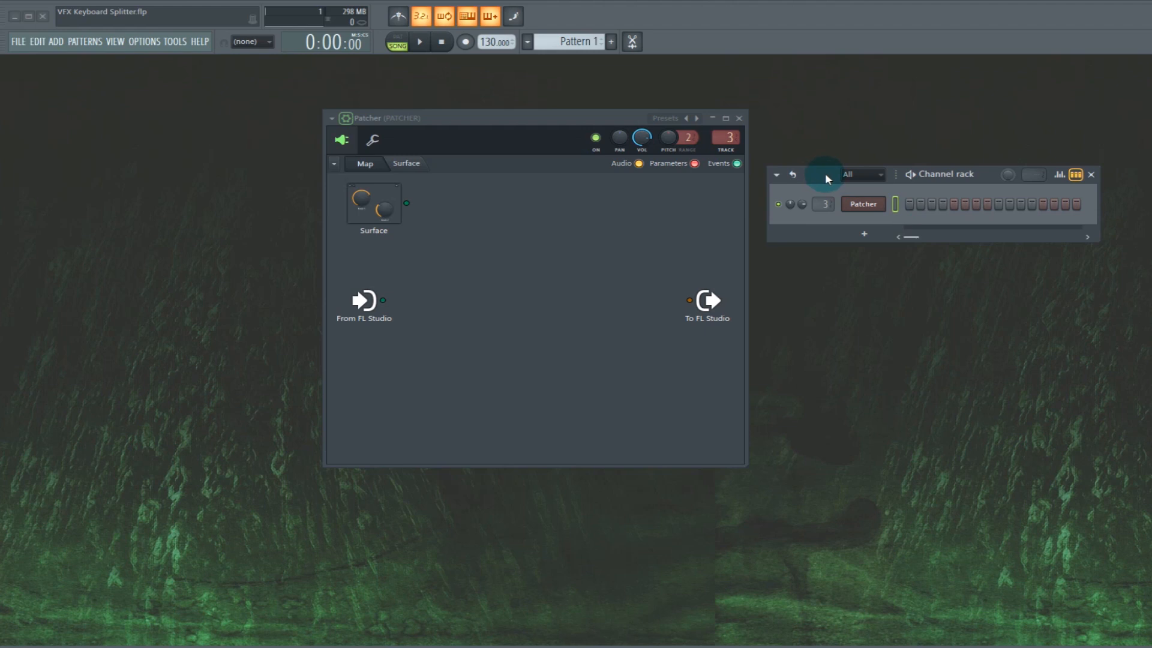
# Close the Channel rack and drag a synth onto the Patcher map
pyautogui.click(1090, 175)
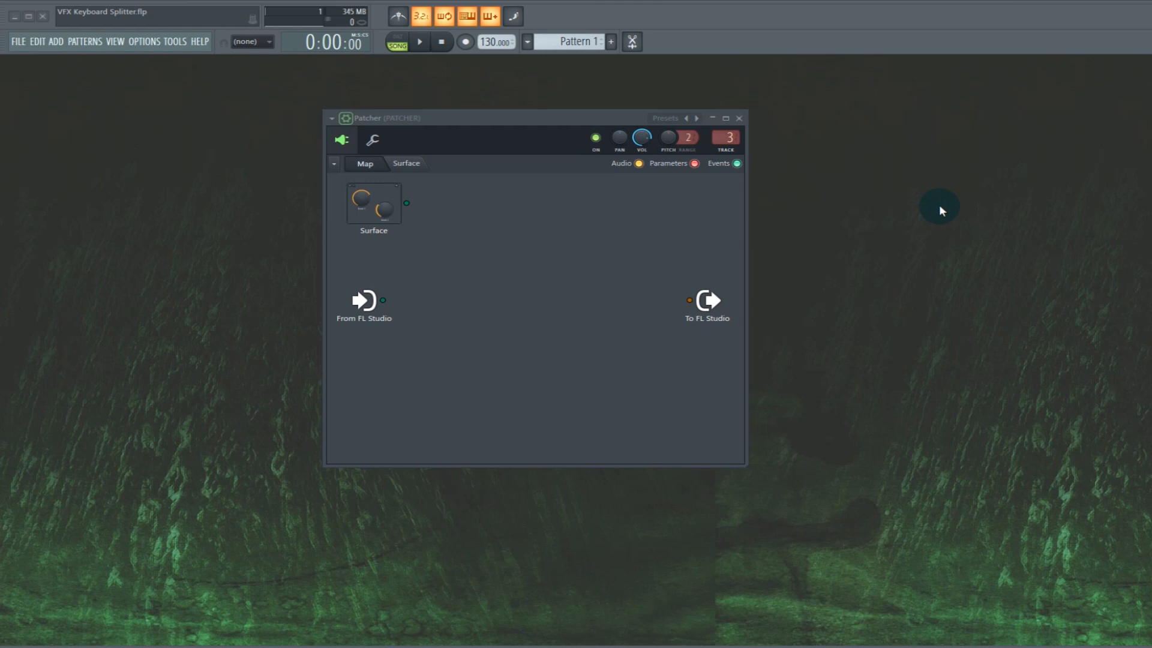
pyautogui.moveTo(535, 117); pyautogui.dragTo(589, 120)
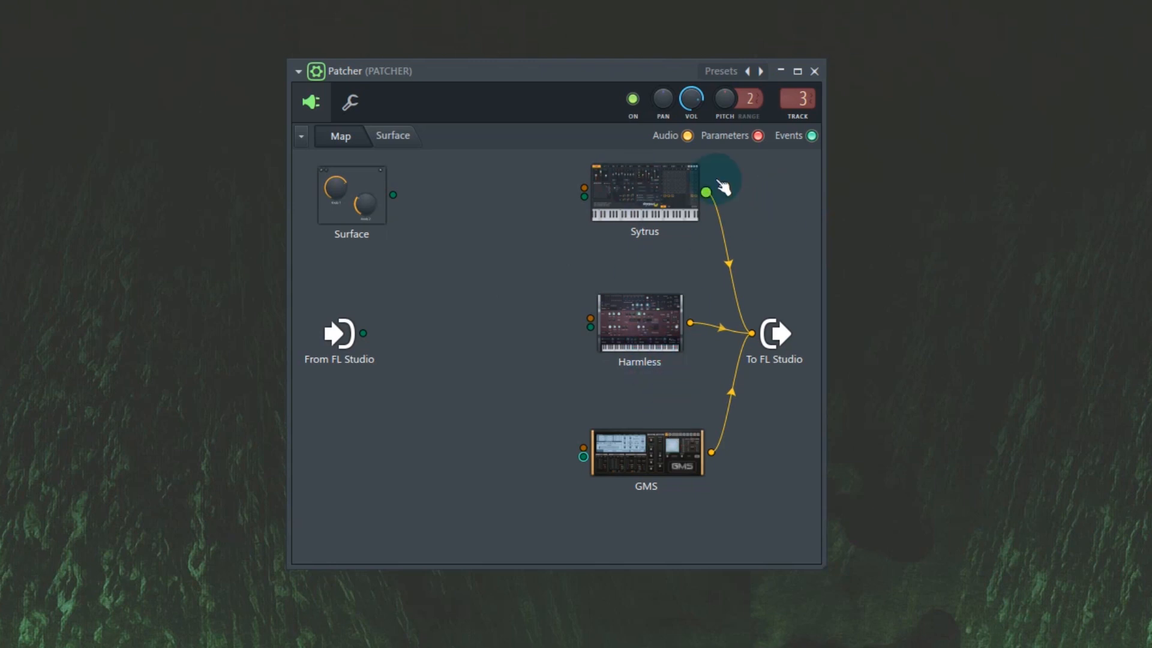
pyautogui.moveTo(654, 454)
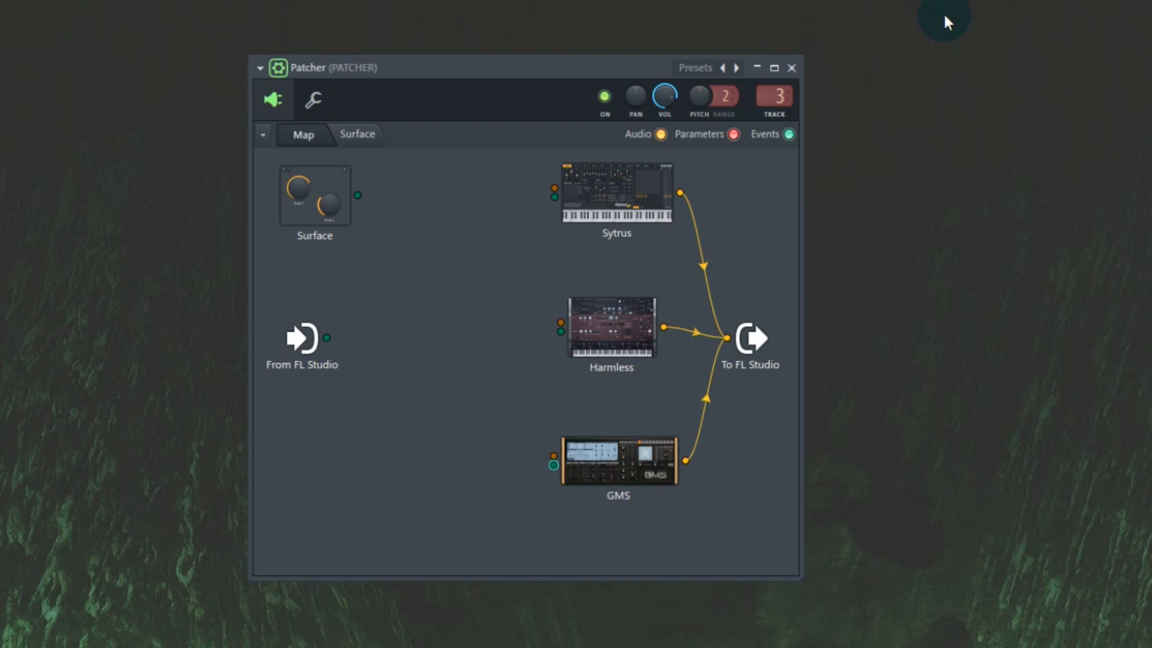
# Add a VFX Keyboard Splitter from the map's Add plugin menu
pyautogui.rightClick(396, 267)
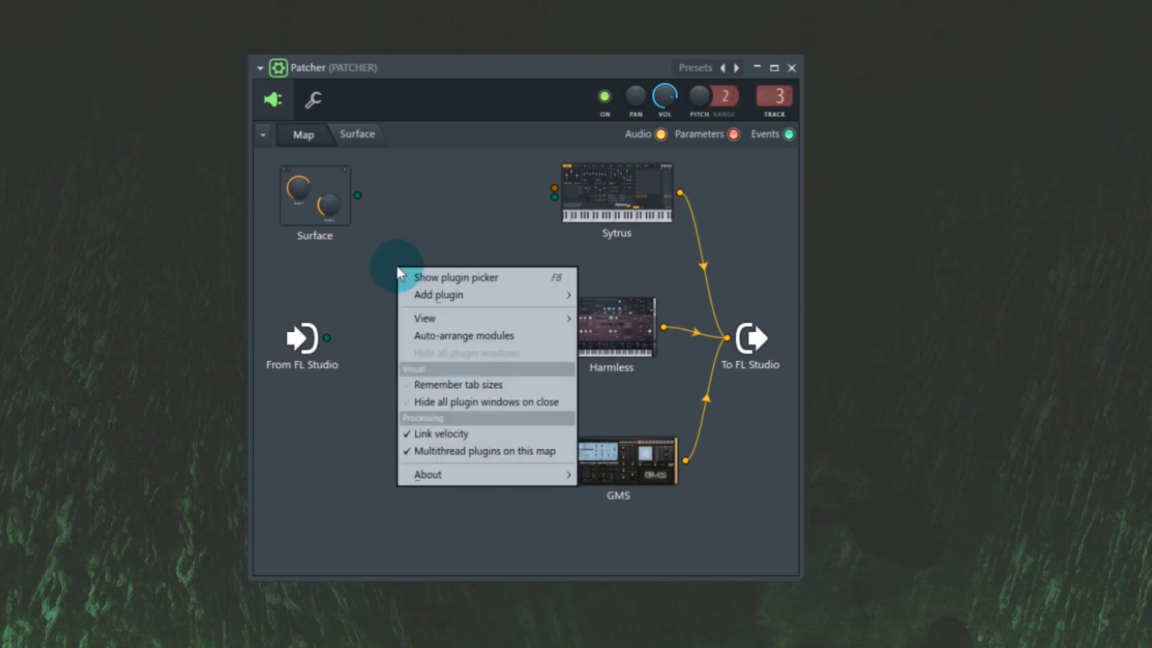
pyautogui.click(438, 295)
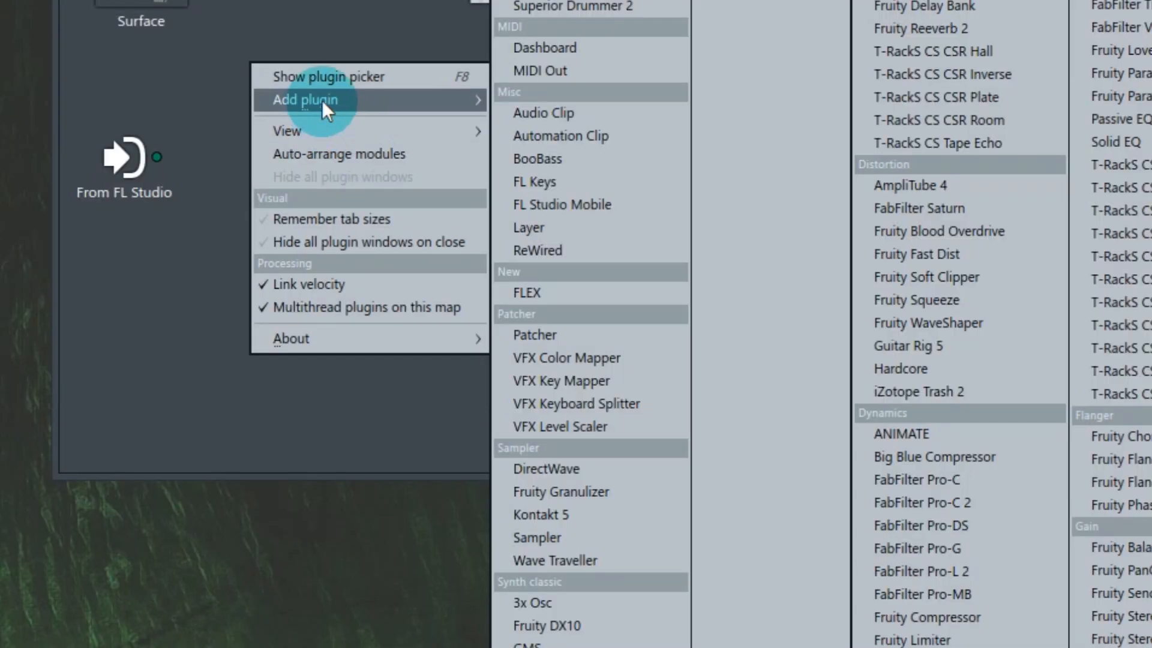
pyautogui.moveTo(634, 421)
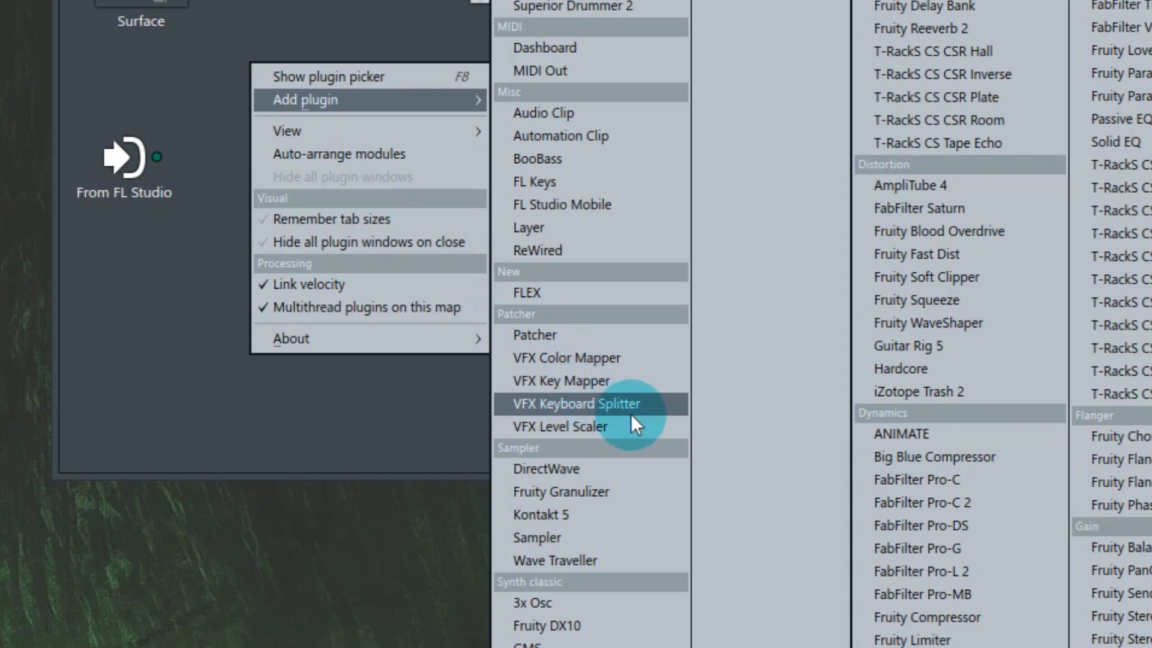
pyautogui.click(577, 404)
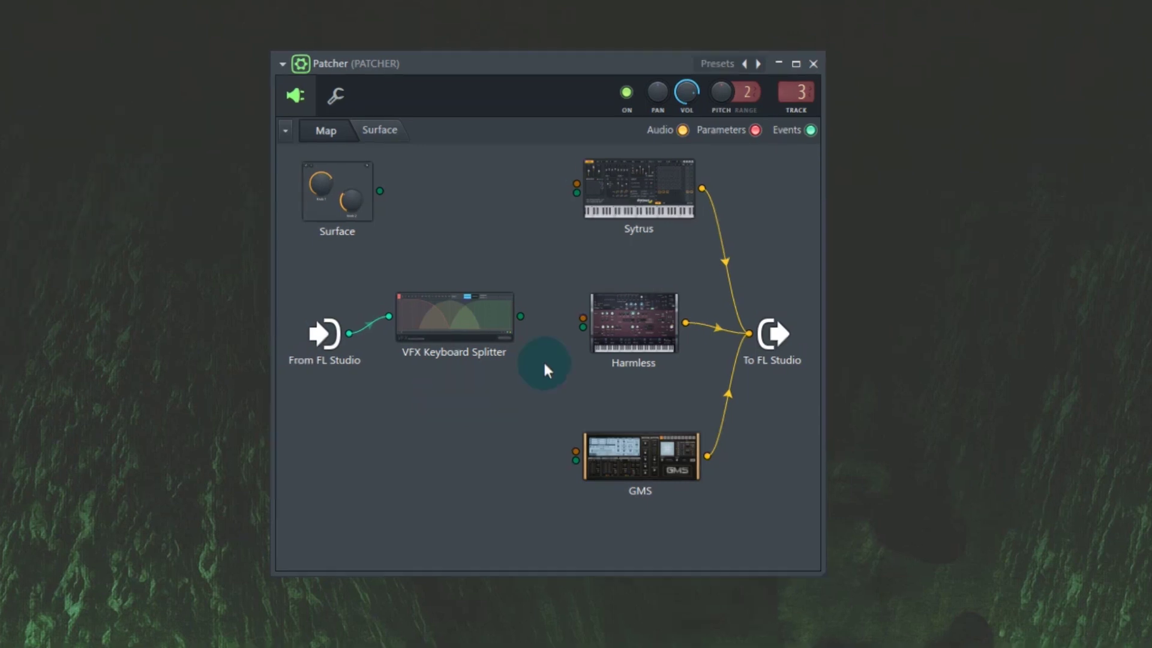
pyautogui.moveTo(519, 375)
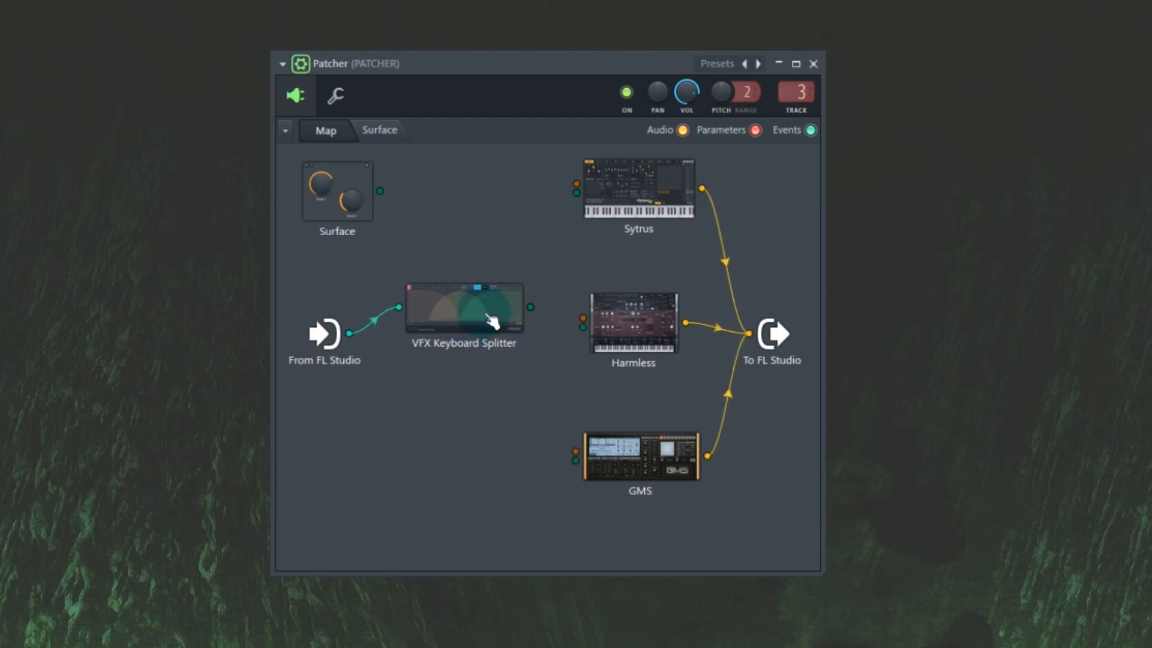
# Load the Keyboard Splitter's 3 zone split preset and inspect the zones
pyautogui.doubleClick(480, 312)
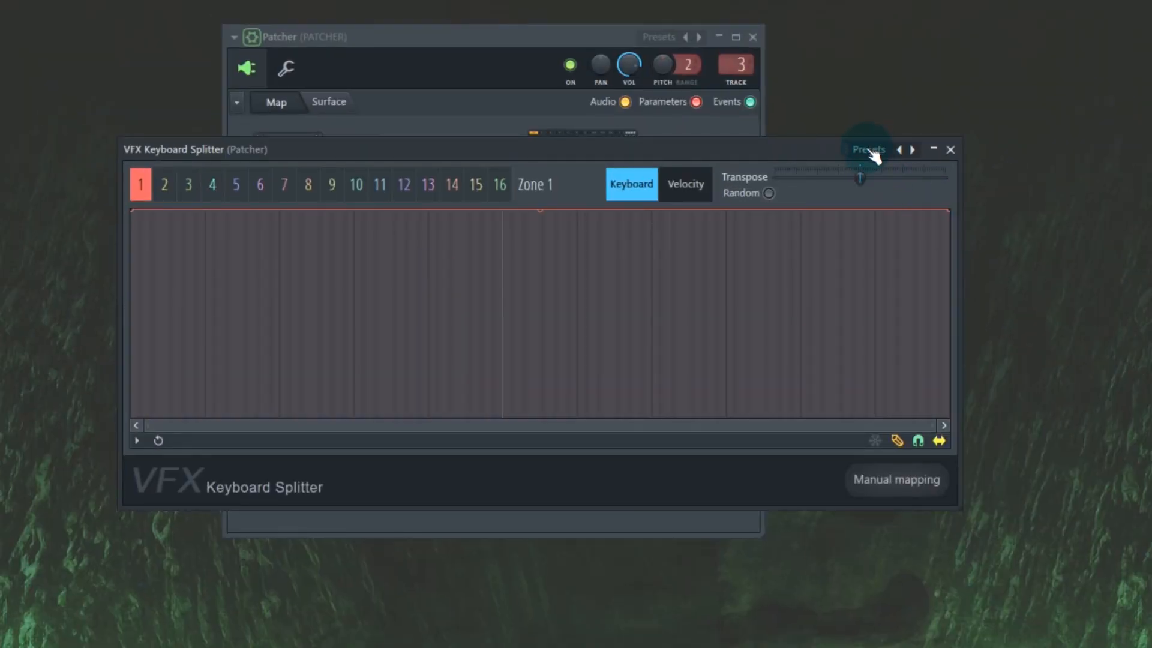
pyautogui.click(867, 149)
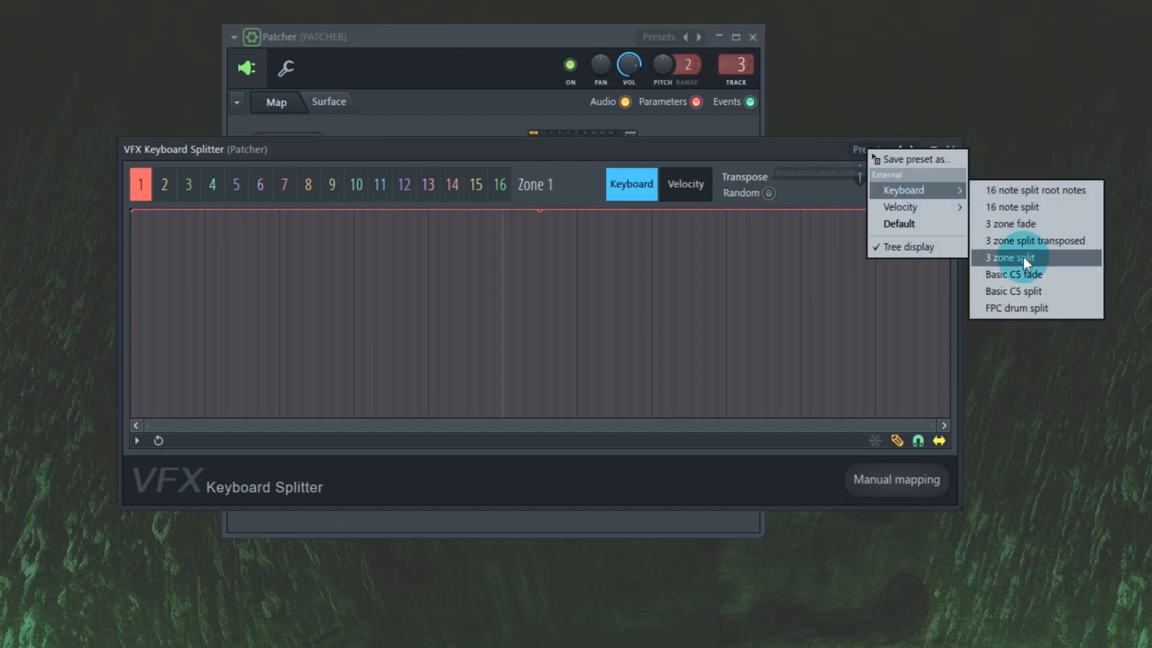
pyautogui.click(1010, 258)
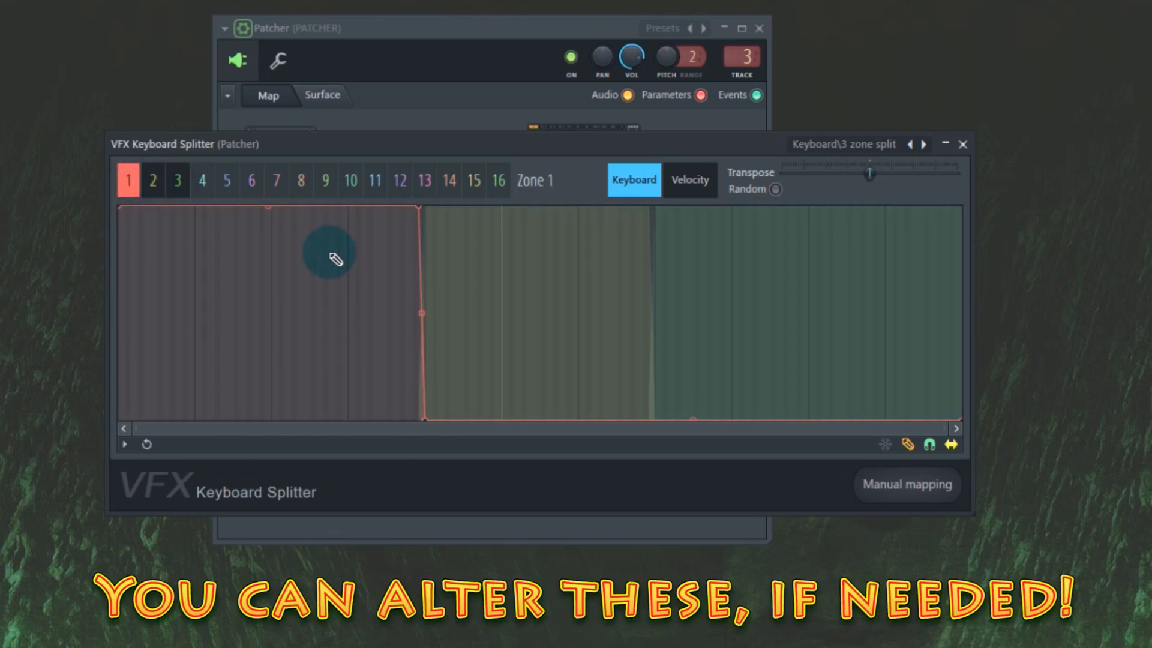
pyautogui.click(154, 180)
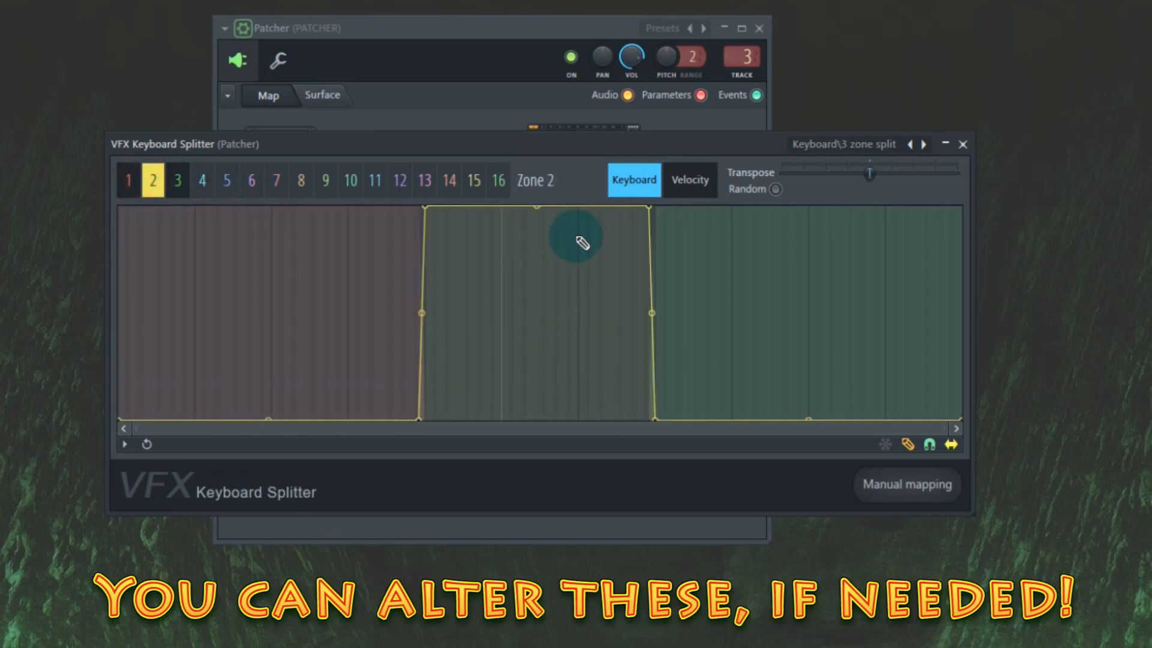
pyautogui.click(178, 180)
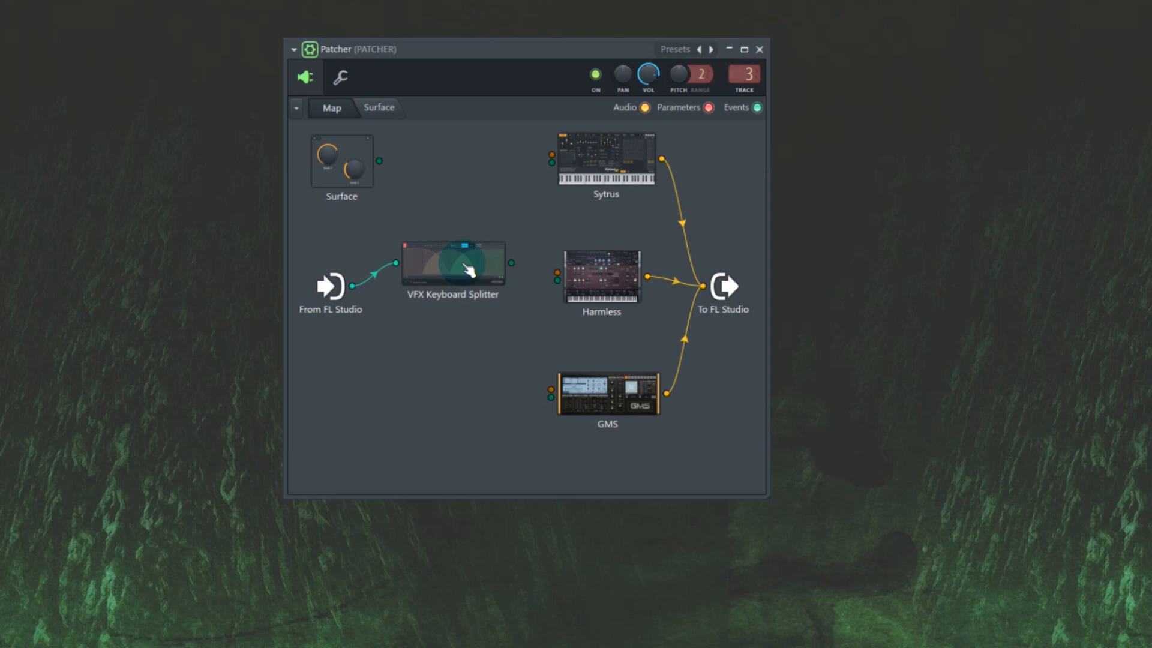
# Enable separate Zone 1 and Zone 2 event outputs on the Keyboard Splitter
pyautogui.rightClick(461, 263)
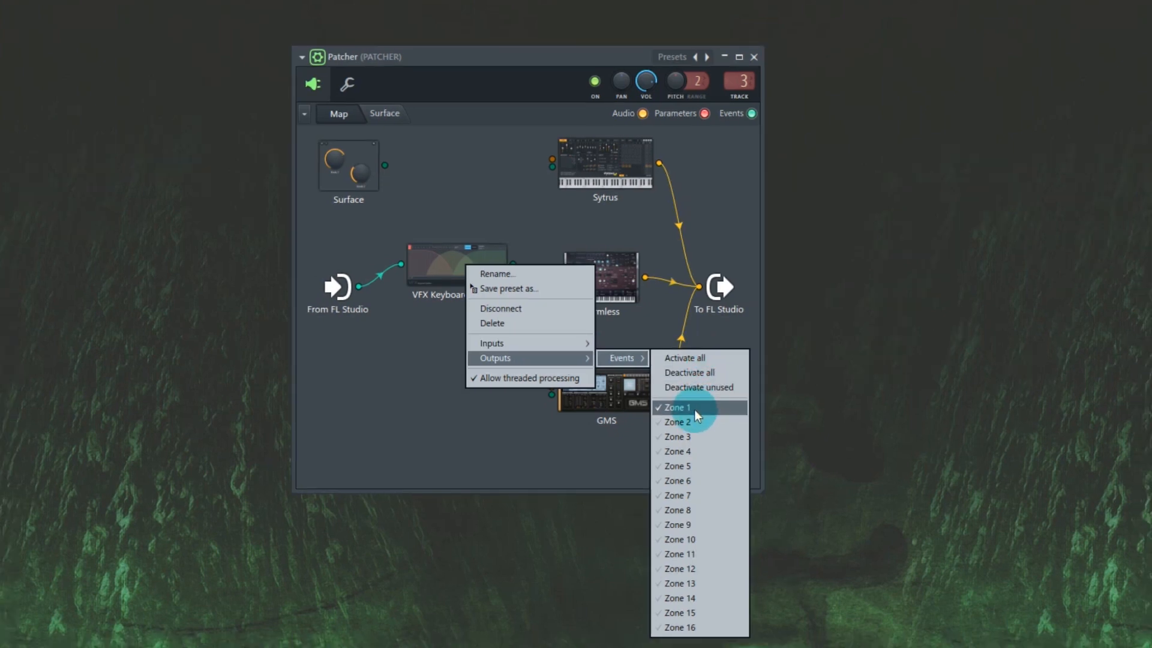
pyautogui.click(678, 407)
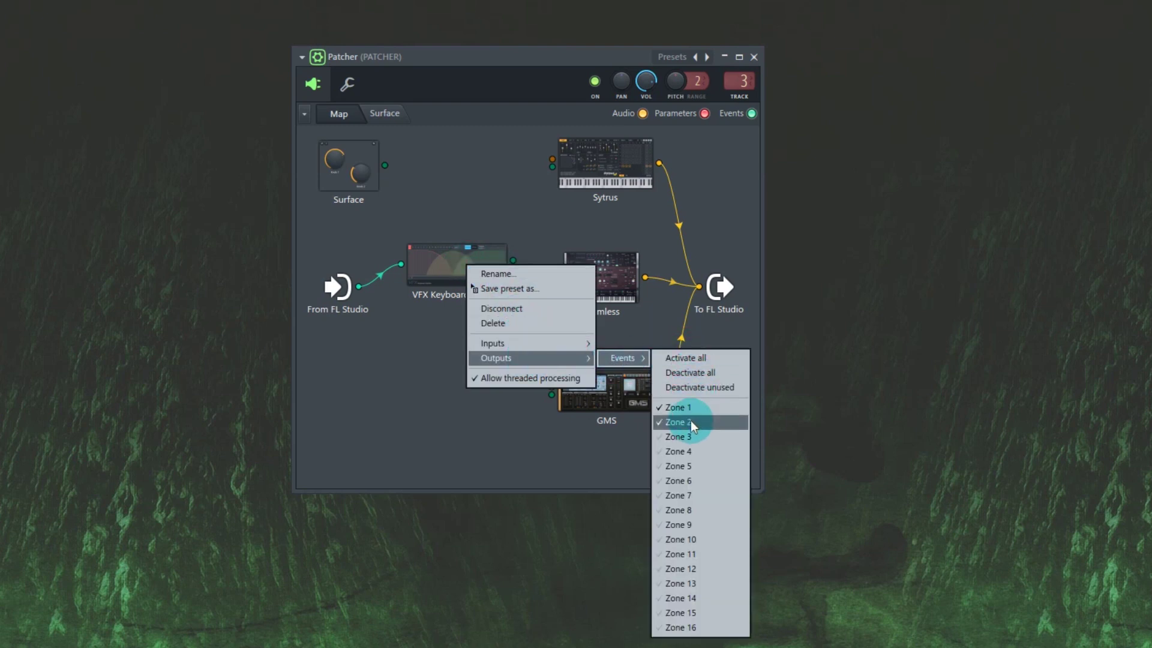
pyautogui.click(677, 422)
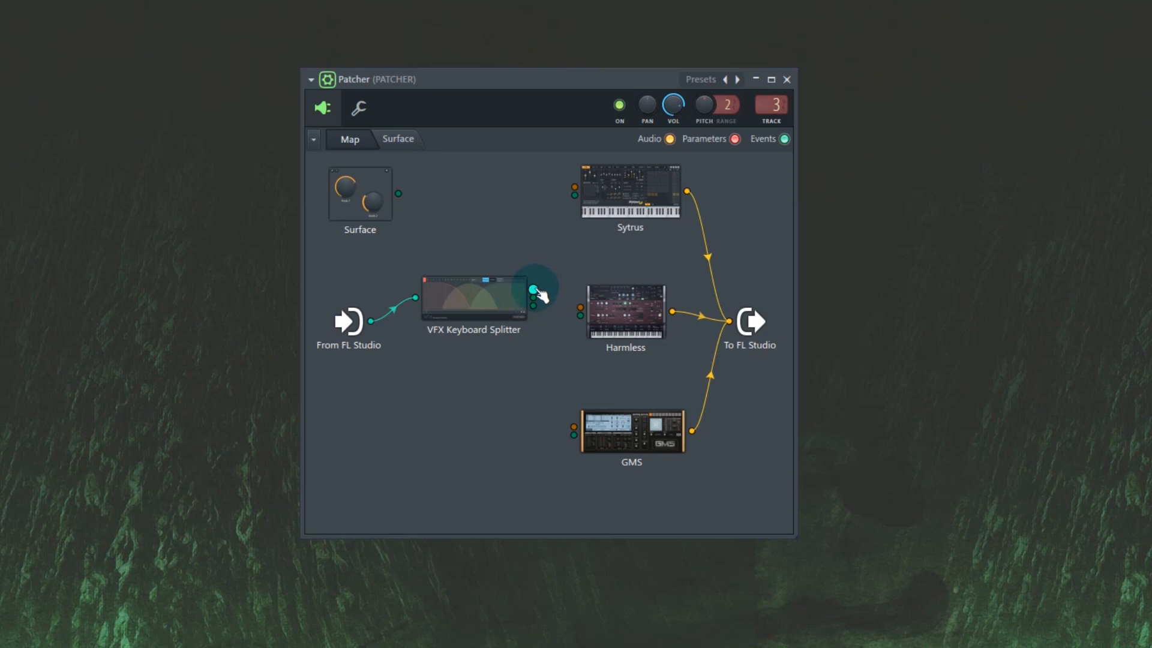
# Wire the splitter's first zone output to Sytrus and reopen the zone editor
pyautogui.moveTo(536, 286); pyautogui.dragTo(575, 194)
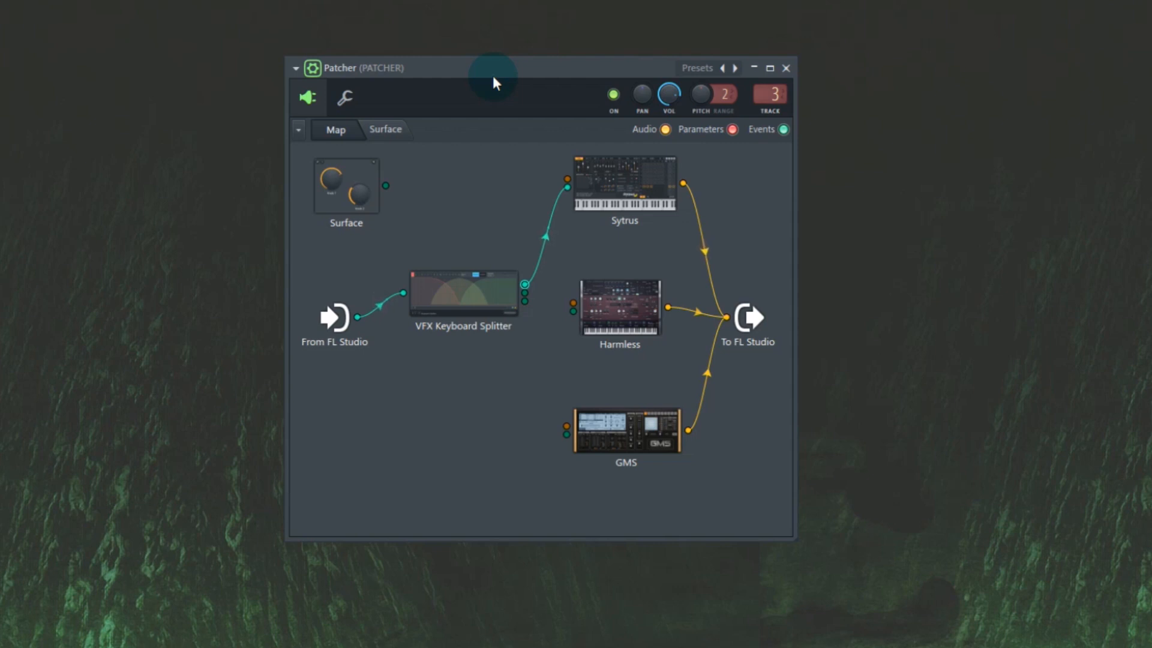
pyautogui.moveTo(572, 93)
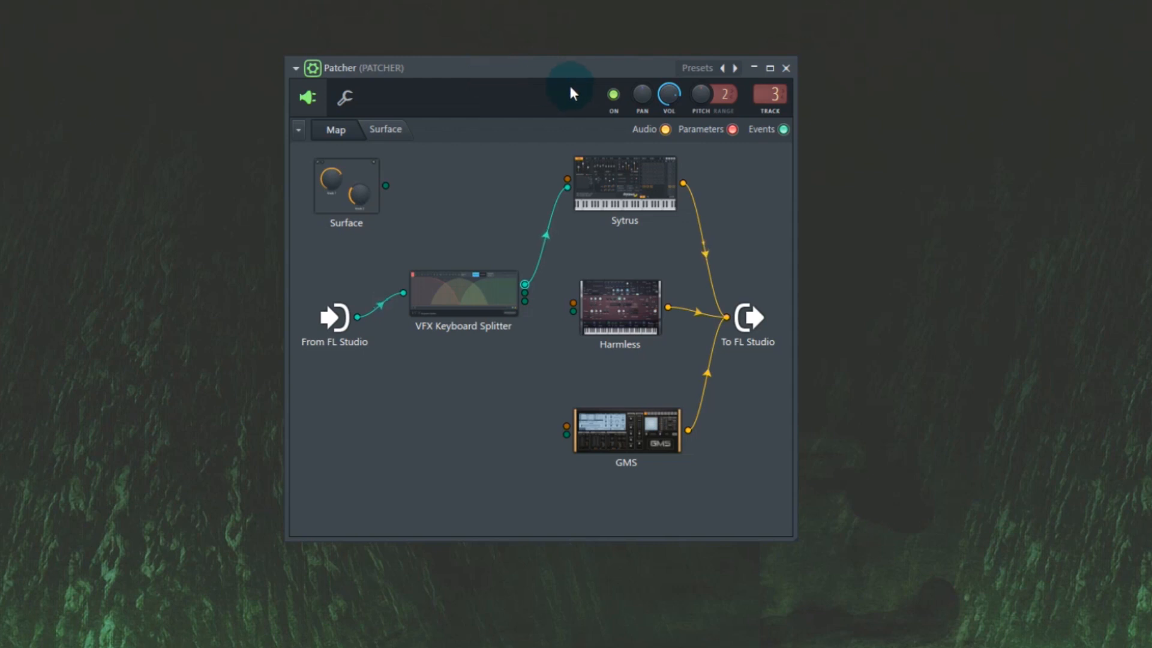
pyautogui.doubleClick(463, 294)
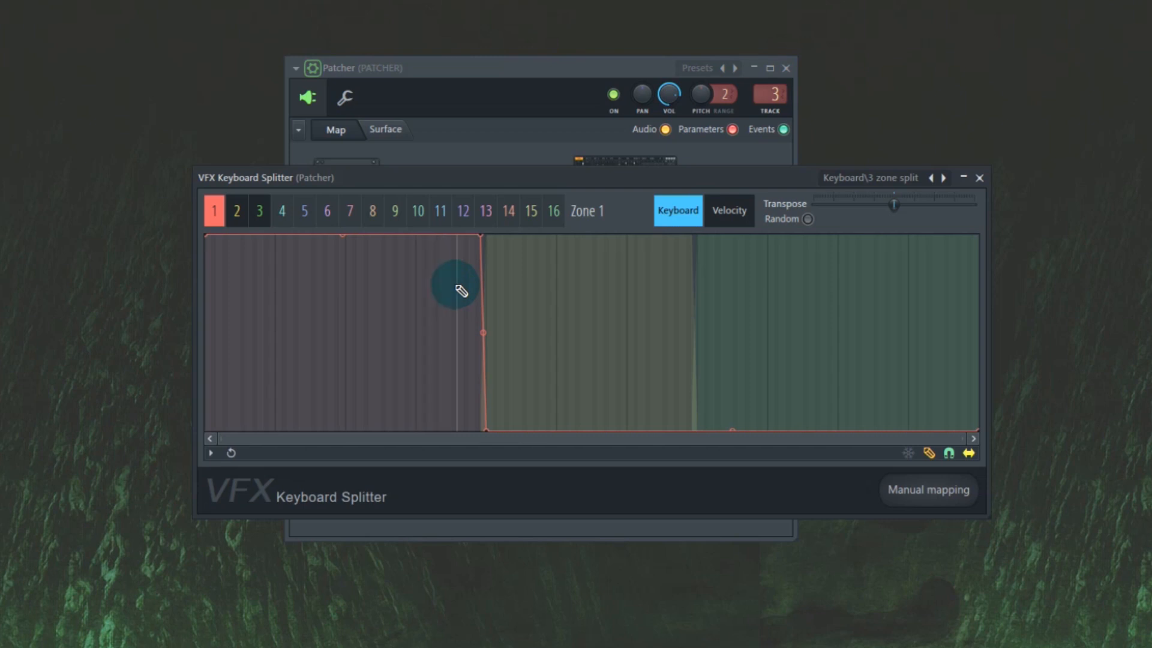
pyautogui.moveTo(899, 357)
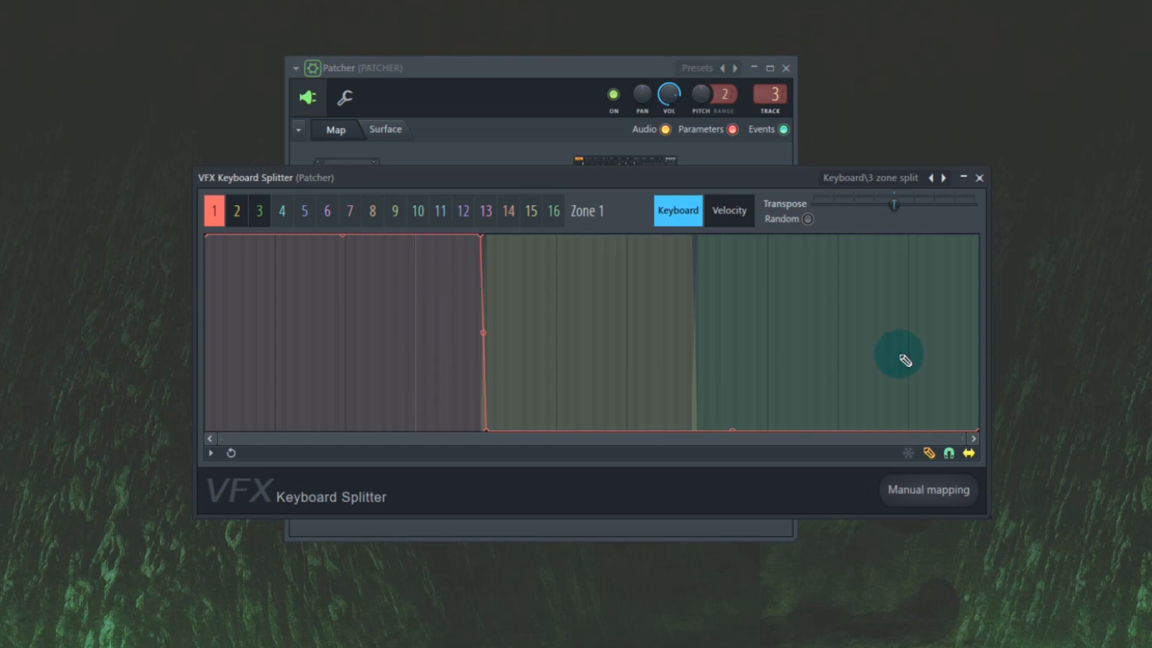
pyautogui.click(979, 178)
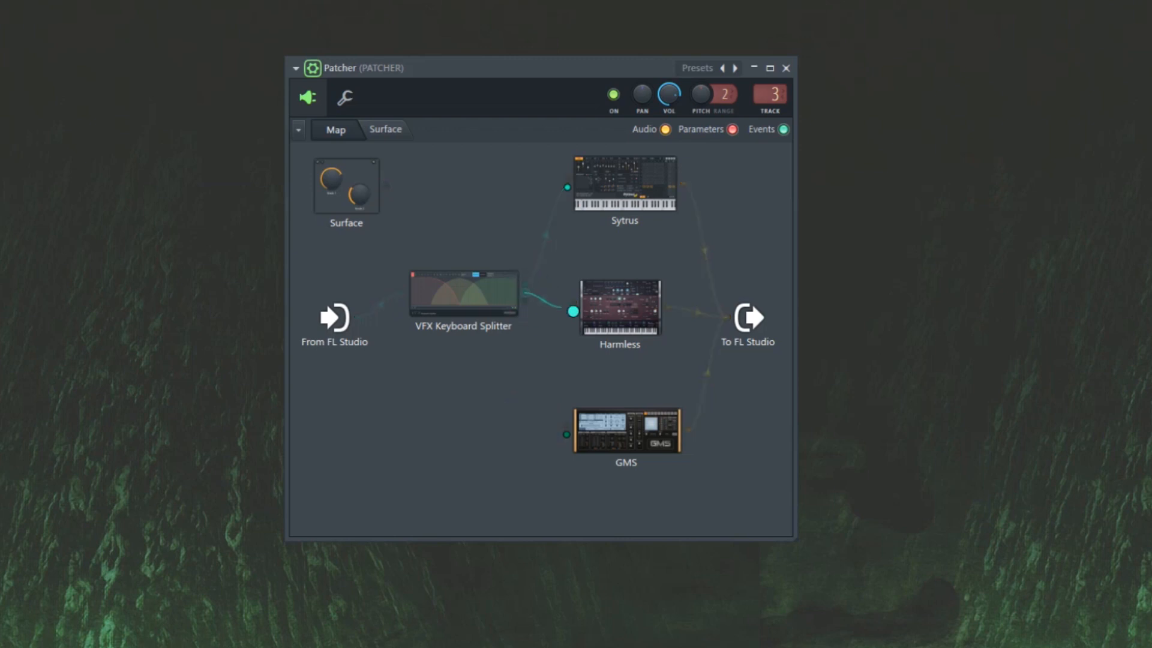
pyautogui.doubleClick(462, 293)
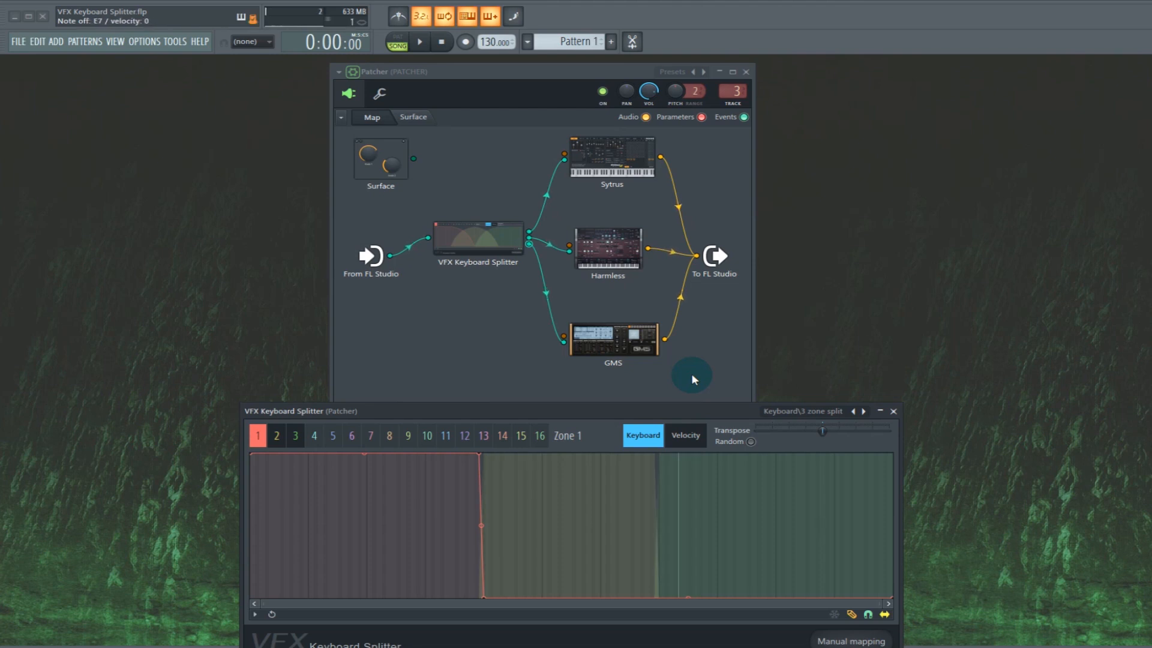
pyautogui.moveTo(643, 413)
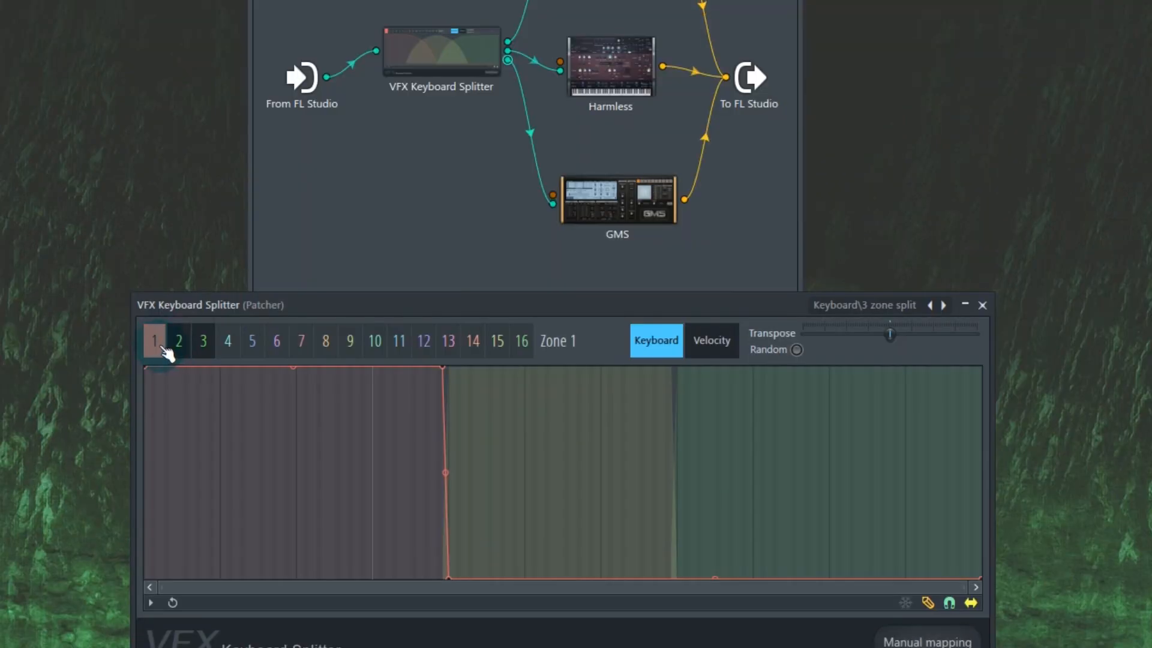
# Transpose Zone 1 upward and Zone 3 downward in the Keyboard Splitter
pyautogui.click(155, 340)
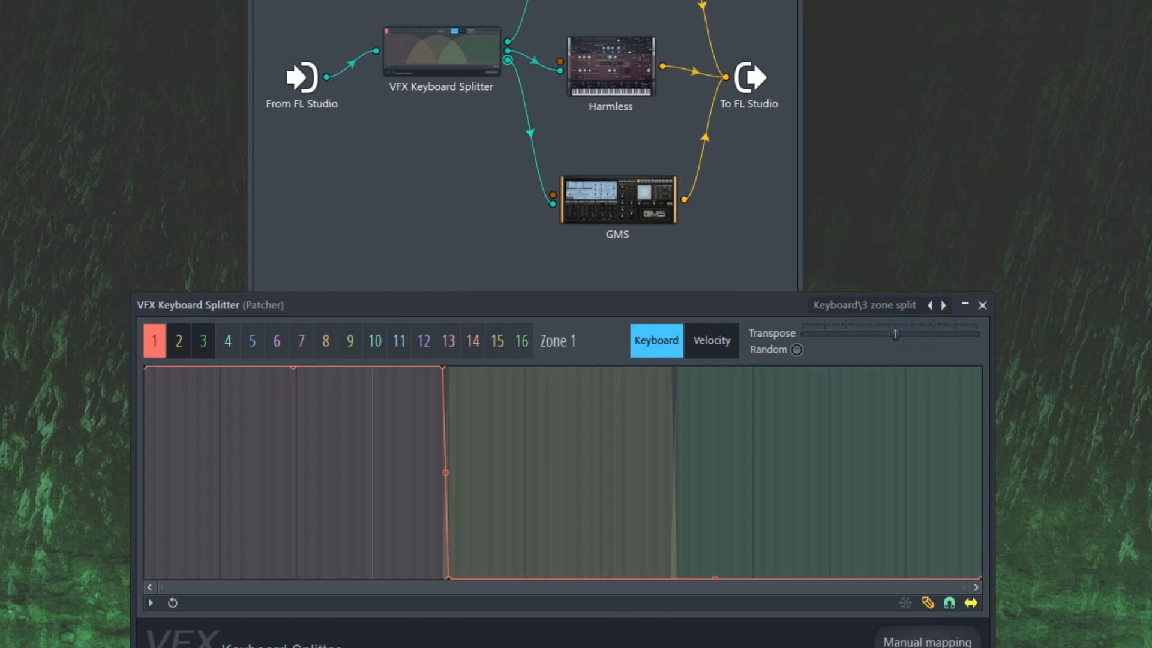
pyautogui.moveTo(894, 334); pyautogui.dragTo(917, 338)
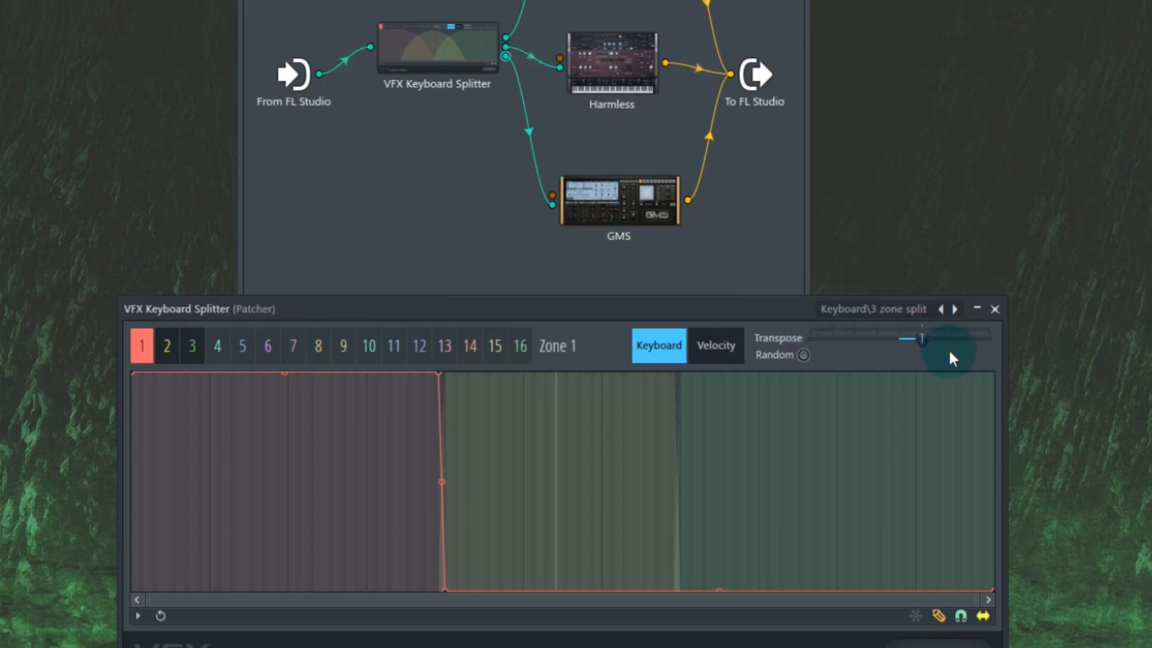
pyautogui.moveTo(920, 338); pyautogui.dragTo(942, 338)
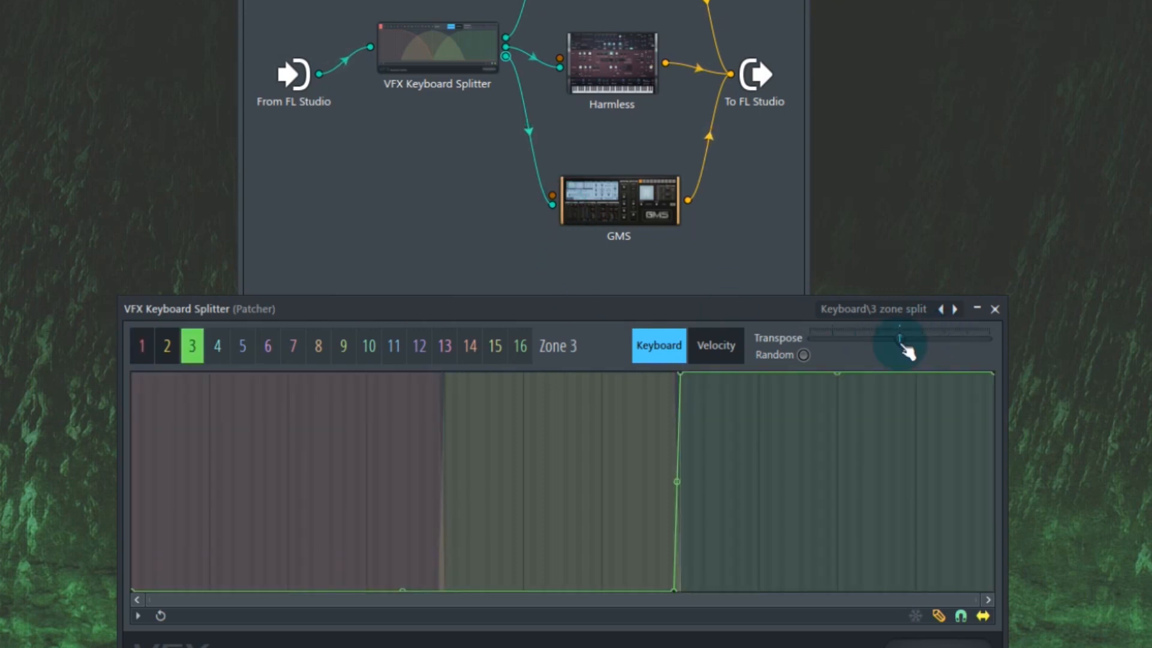
pyautogui.moveTo(900, 338); pyautogui.dragTo(881, 339)
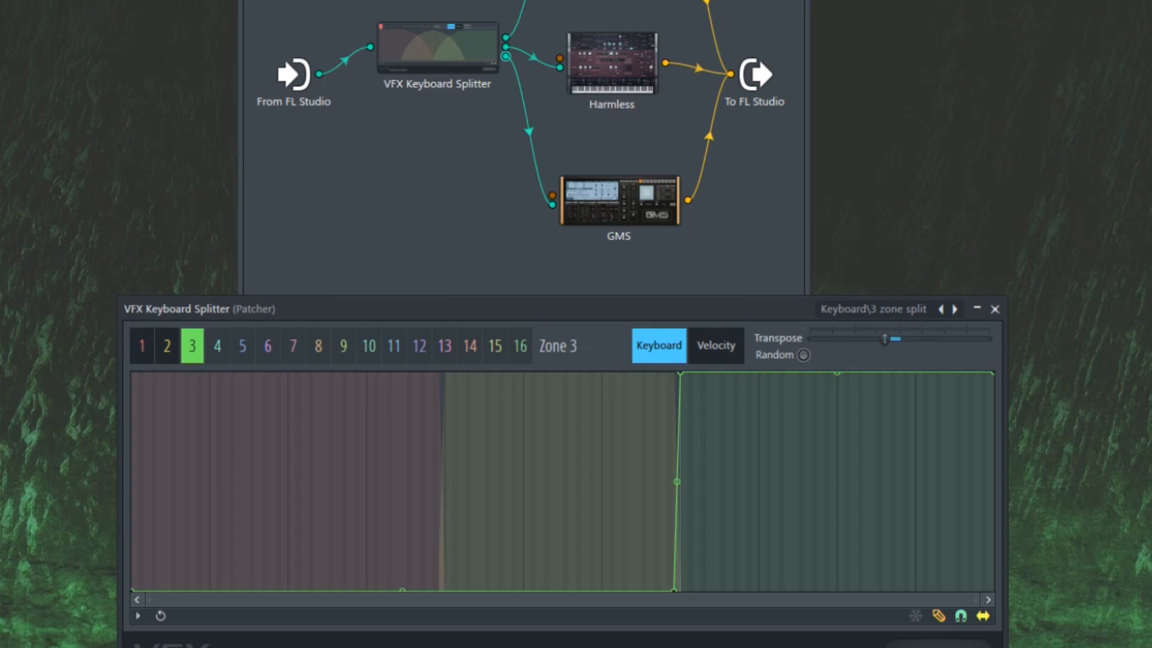